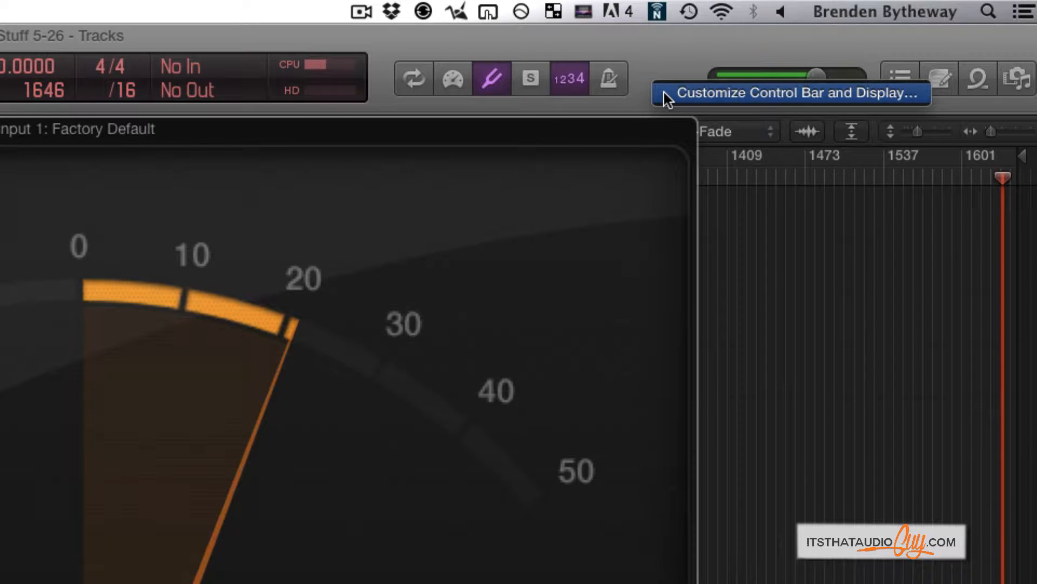
Step: Uncheck Tuner under Modes and Functions in the Customize Control Bar and Display dialog
left_click(789, 93)
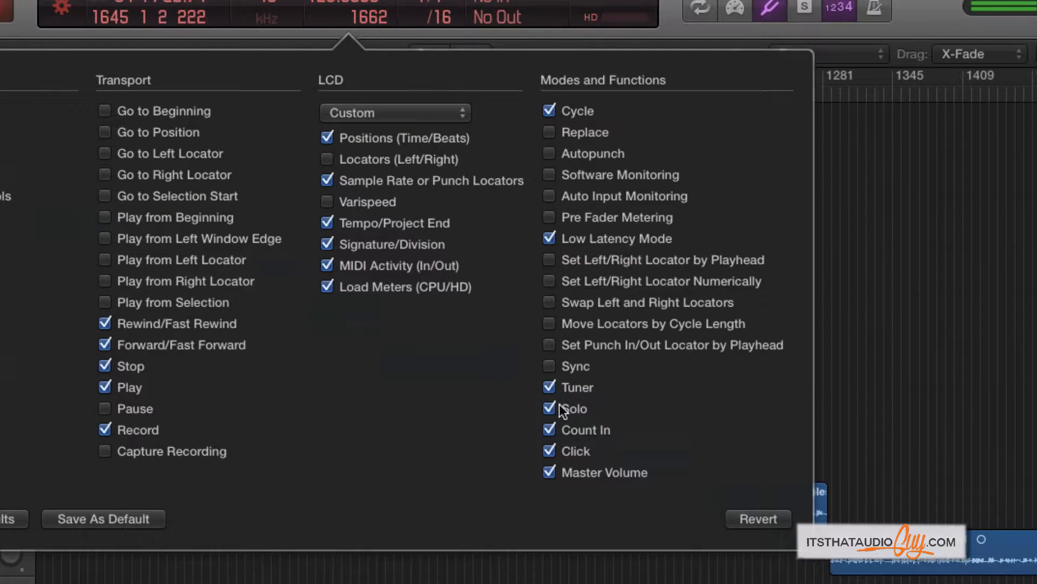
left_click(549, 387)
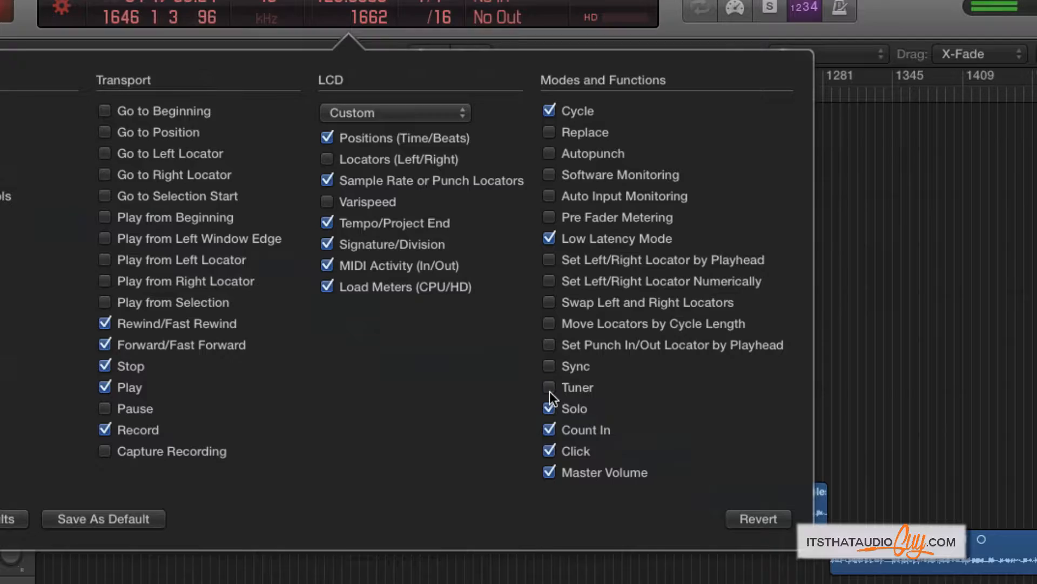